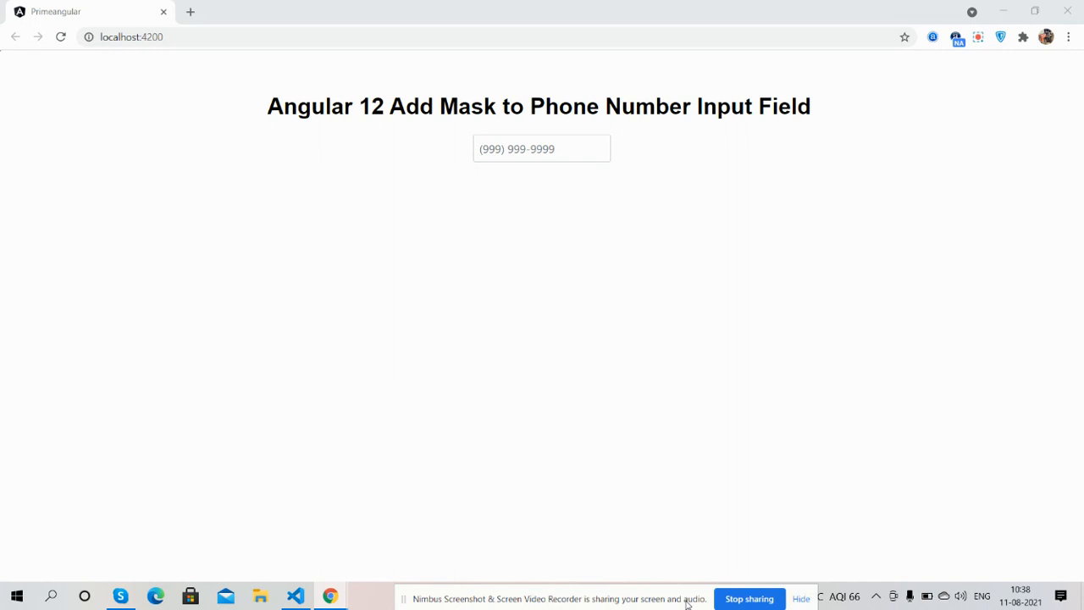
pyautogui.moveTo(627, 263)
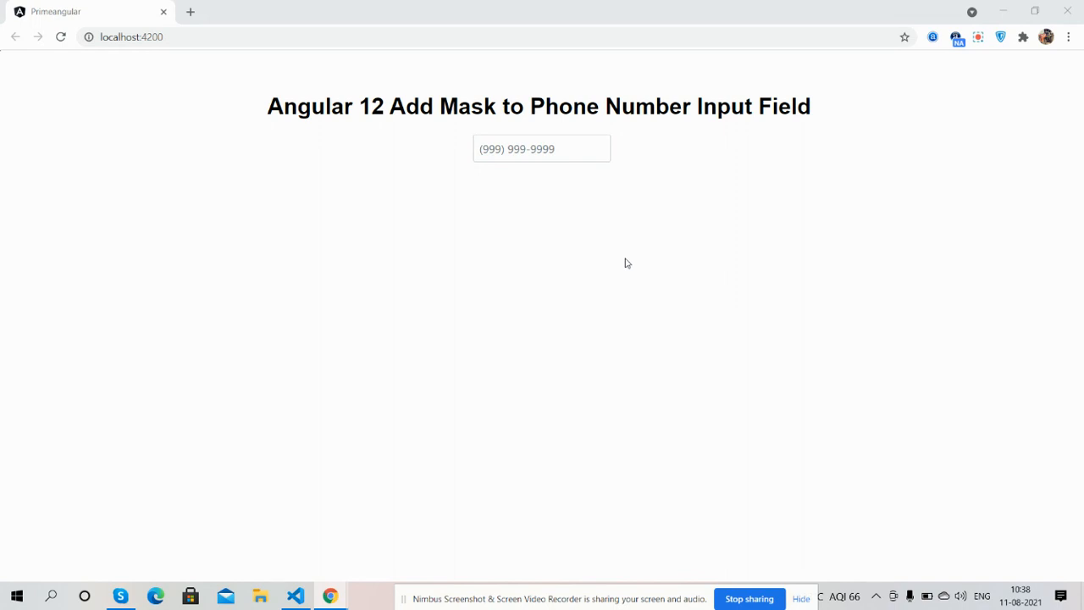
pyautogui.moveTo(580, 226)
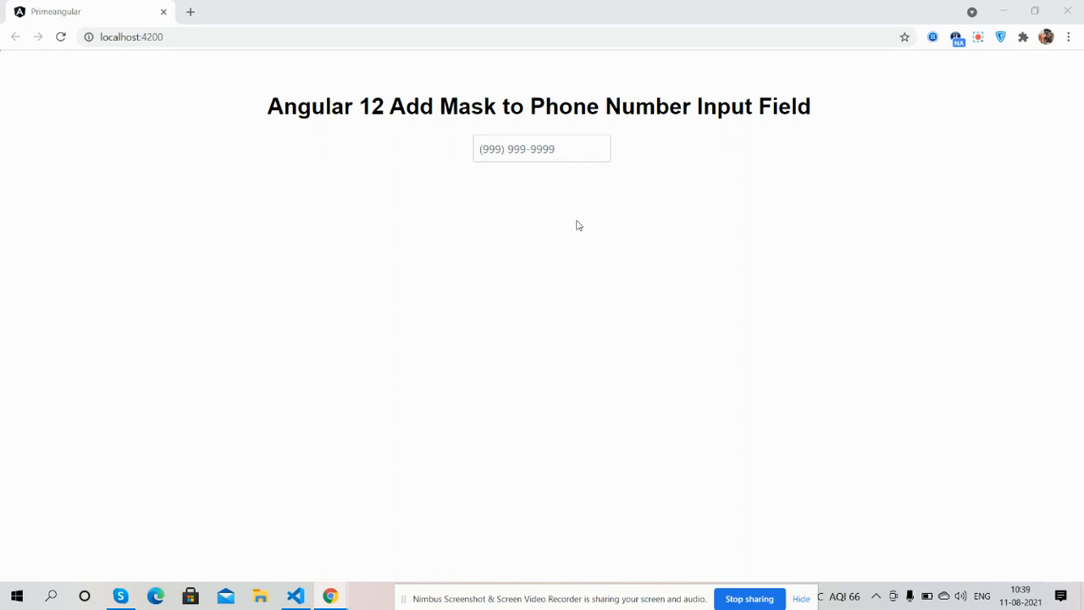
pyautogui.click(542, 149)
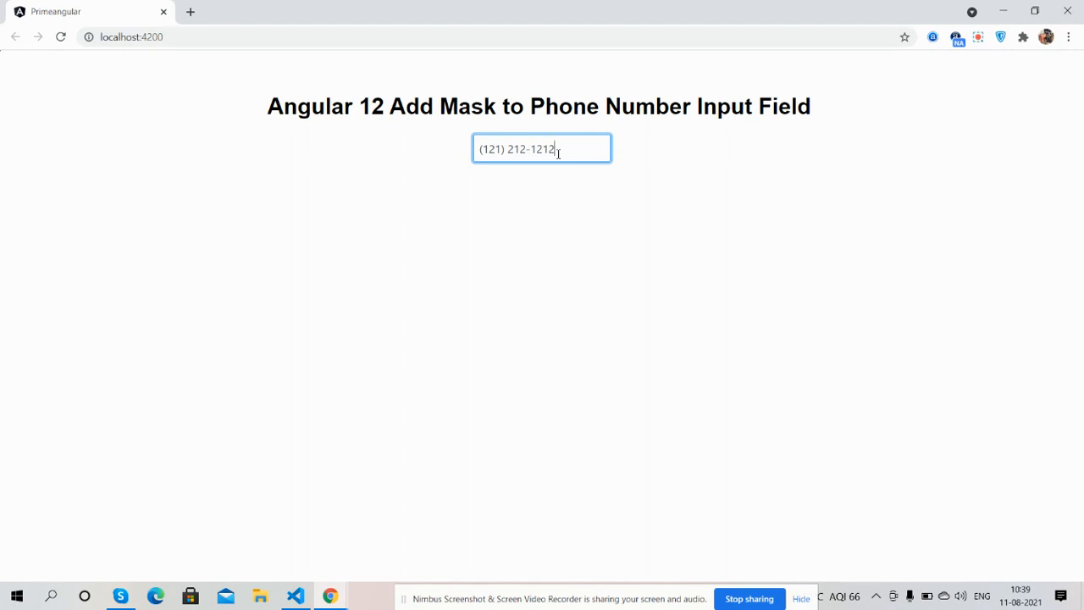
pyautogui.press('backspace')
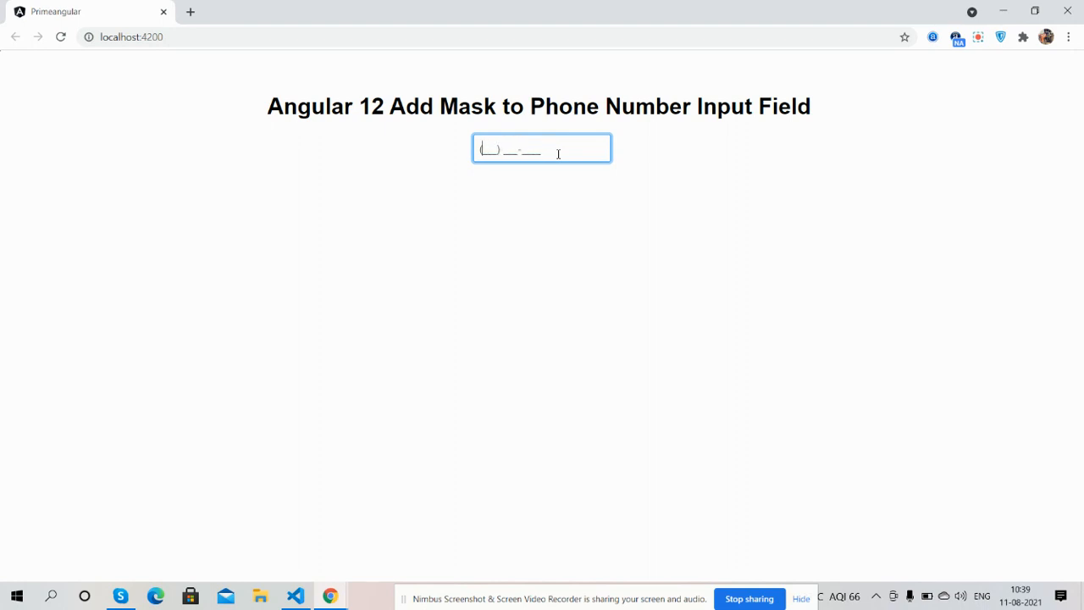
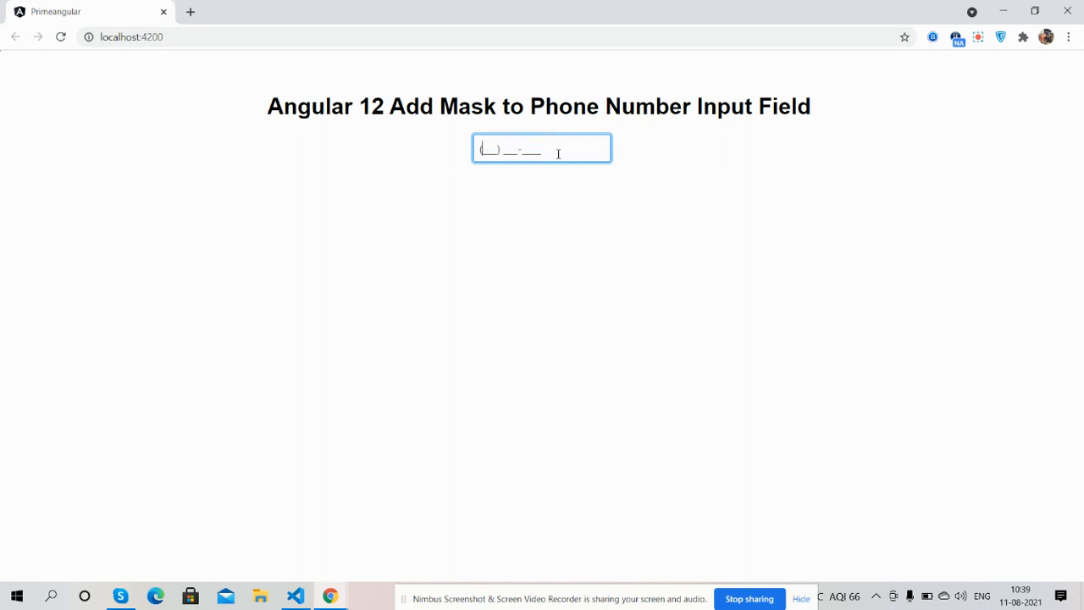
pyautogui.write('77')
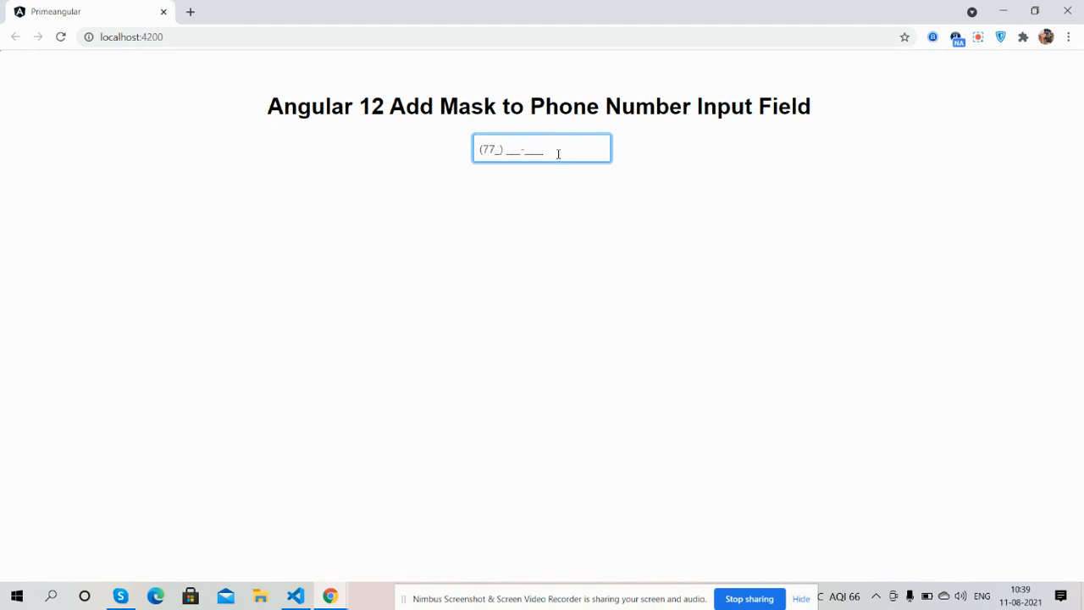